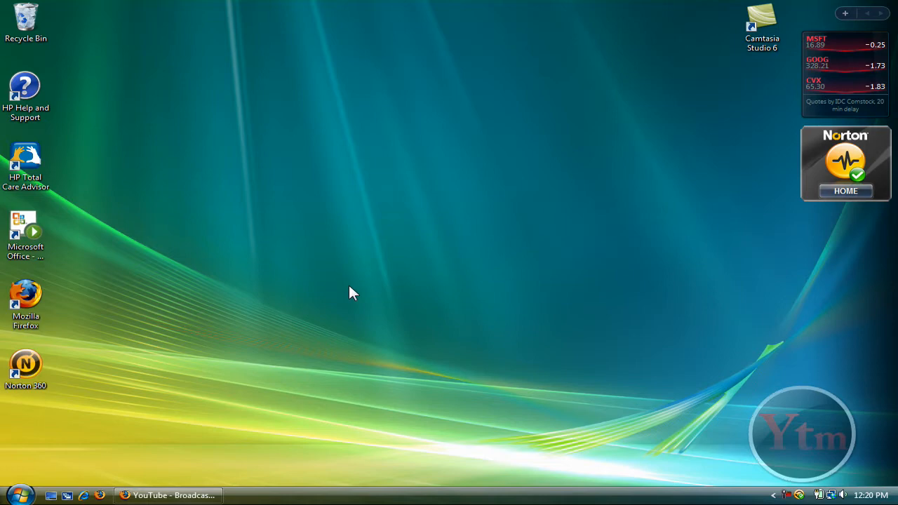
pyautogui.moveTo(111, 322)
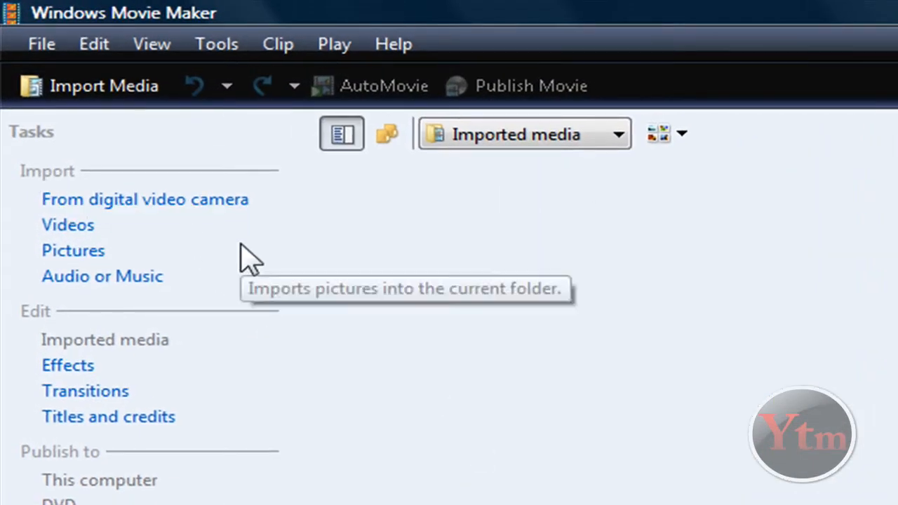
pyautogui.moveTo(92, 241)
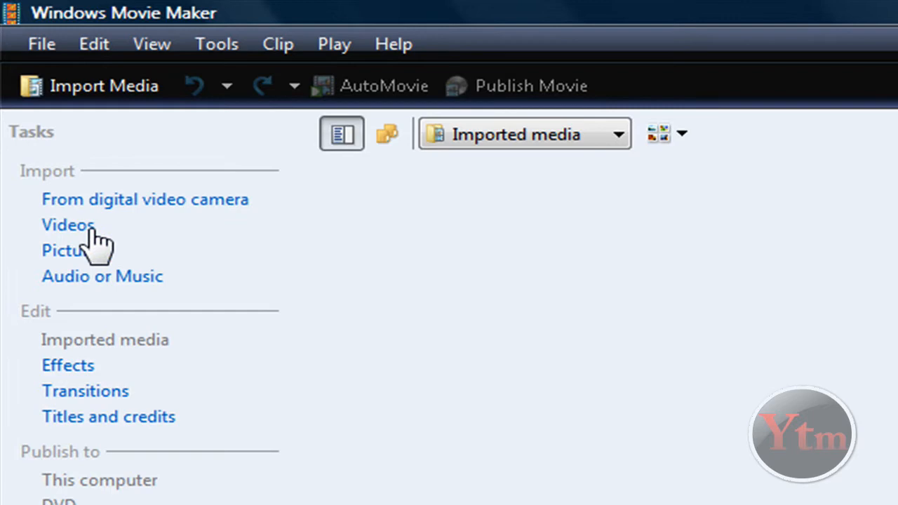
# - Begin importing a video clip from the Tasks pane
pyautogui.click(68, 225)
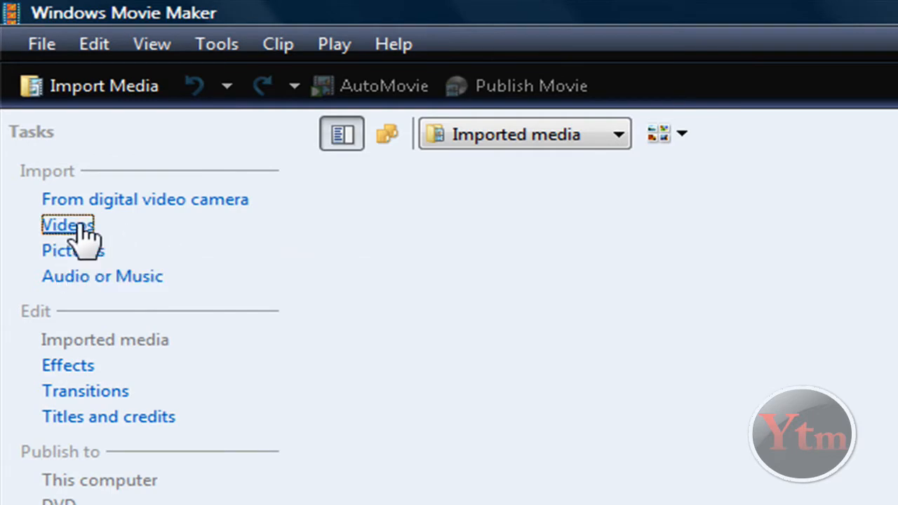
# - Import the Bear sample video and drag it onto the timeline's Video track
pyautogui.click(68, 225)
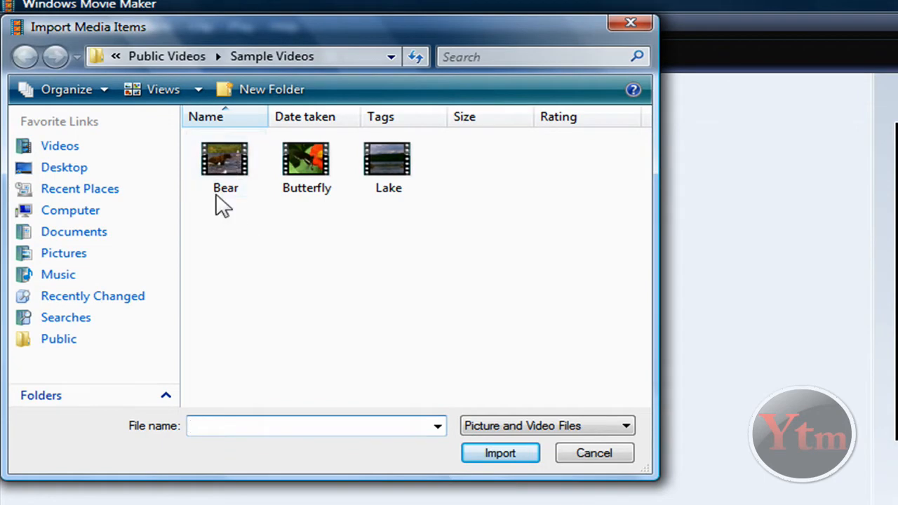
pyautogui.click(500, 452)
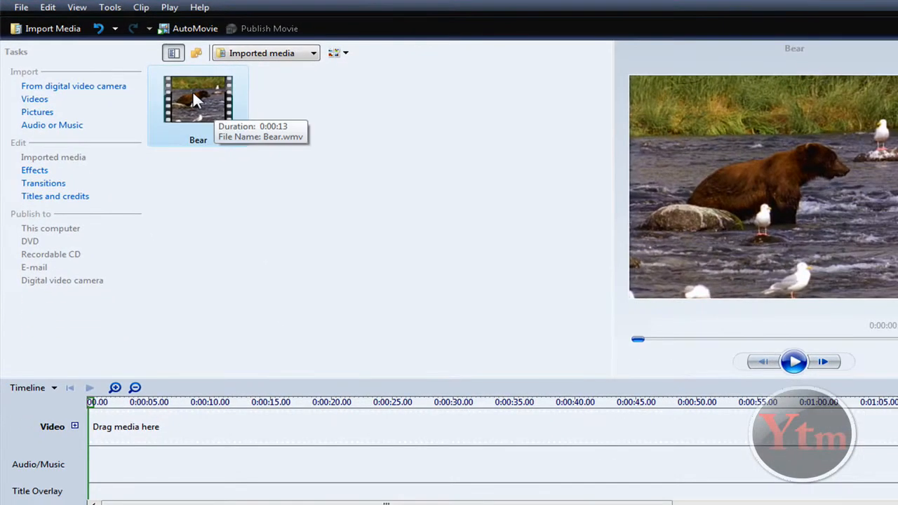
pyautogui.moveTo(198, 98); pyautogui.dragTo(163, 426)
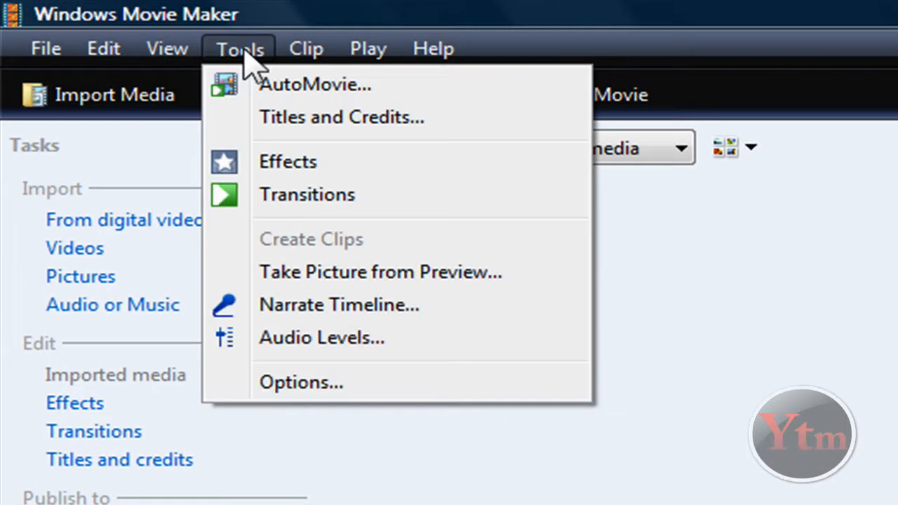
# - Set the video aspect ratio to 16:9 in the Advanced options and apply it
pyautogui.click(300, 382)
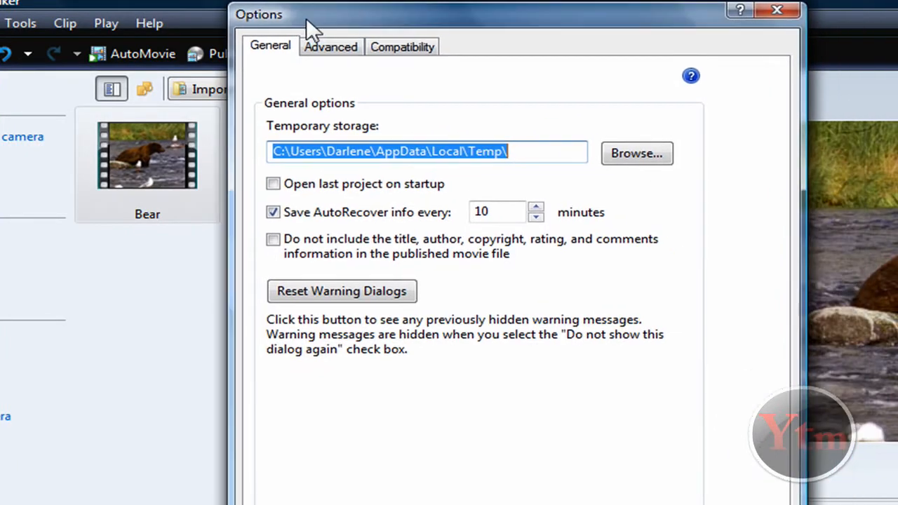
pyautogui.moveTo(331, 47)
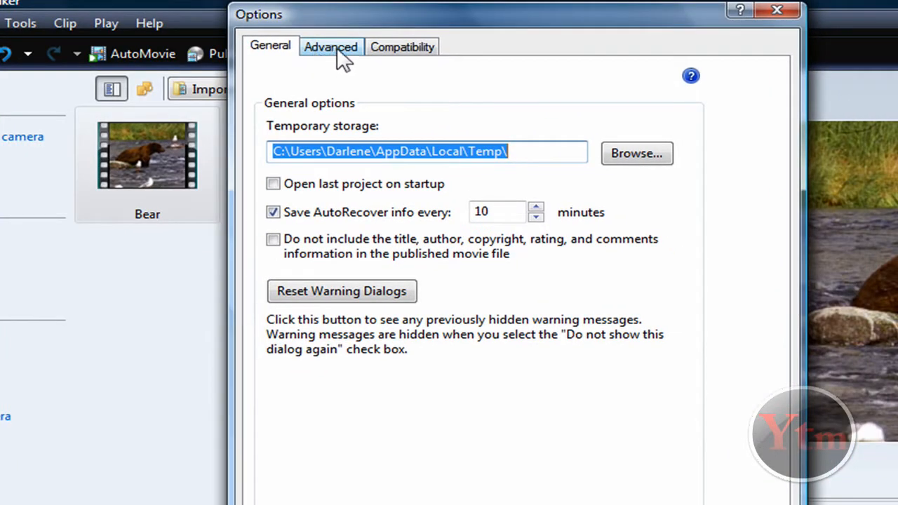
pyautogui.click(331, 46)
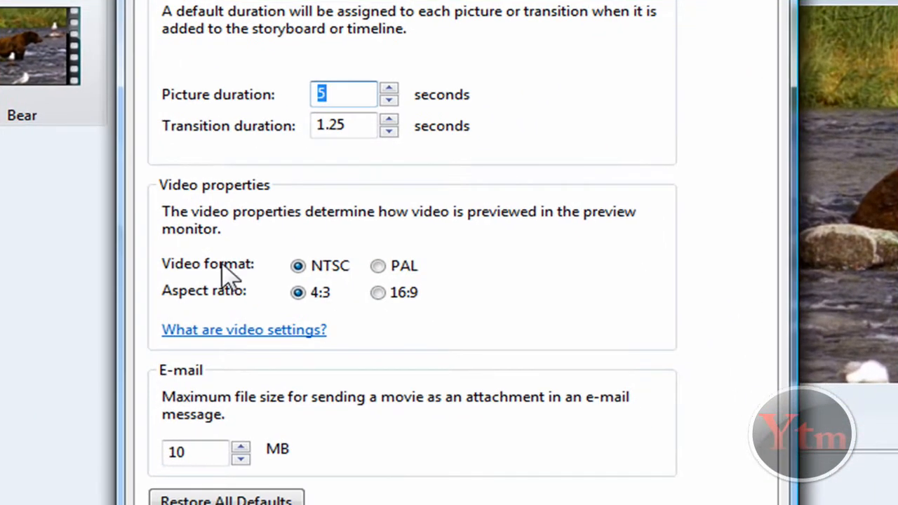
pyautogui.moveTo(241, 228)
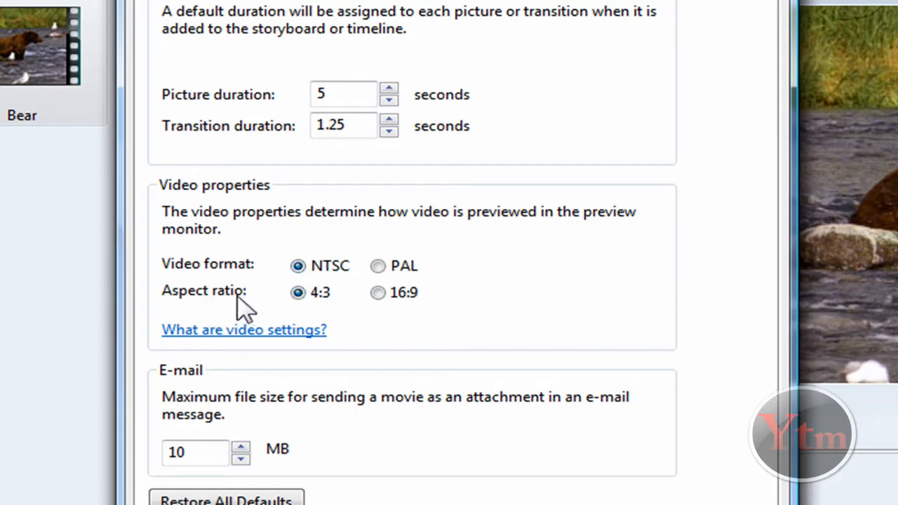
pyautogui.click(377, 293)
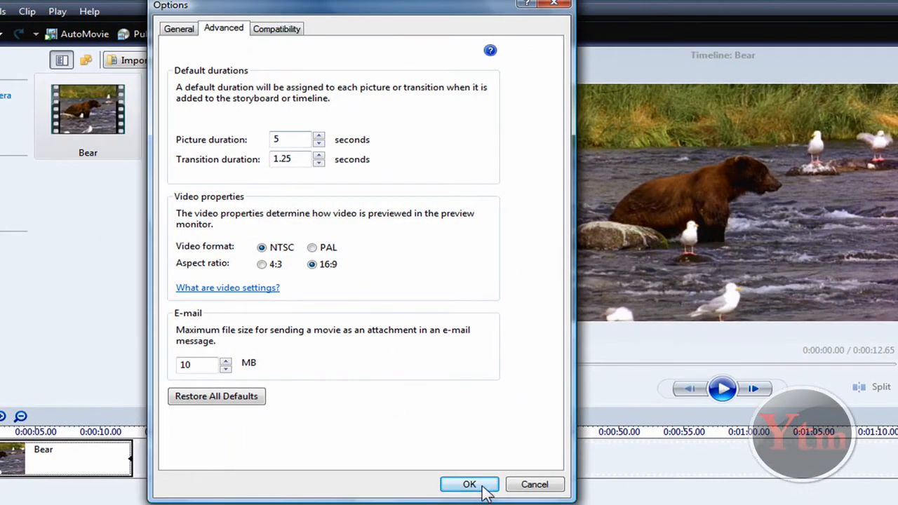
pyautogui.click(469, 484)
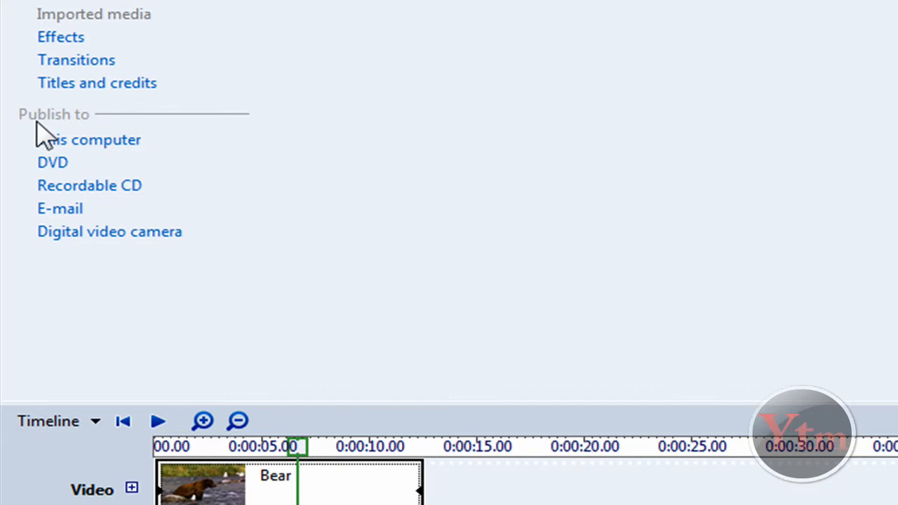
pyautogui.moveTo(89, 139)
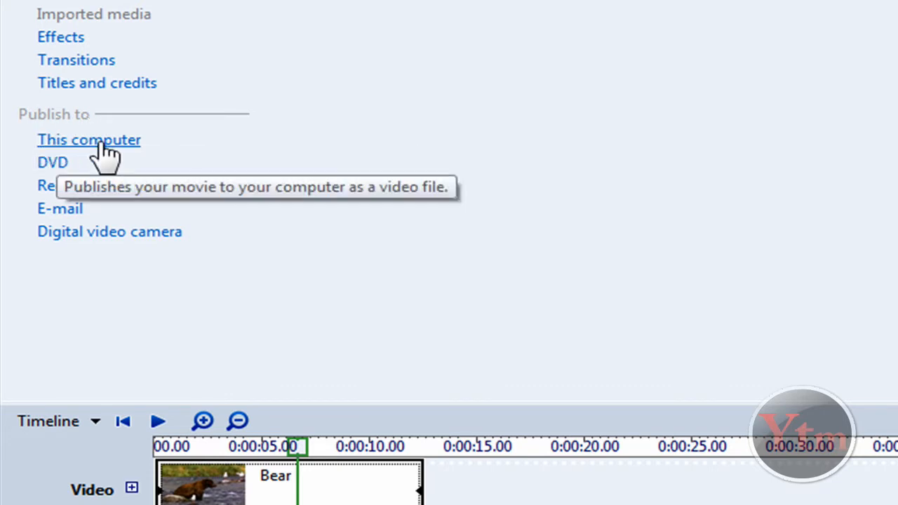
# - Publish to this computer as a file named ExampleHD saved to the Desktop
pyautogui.click(90, 139)
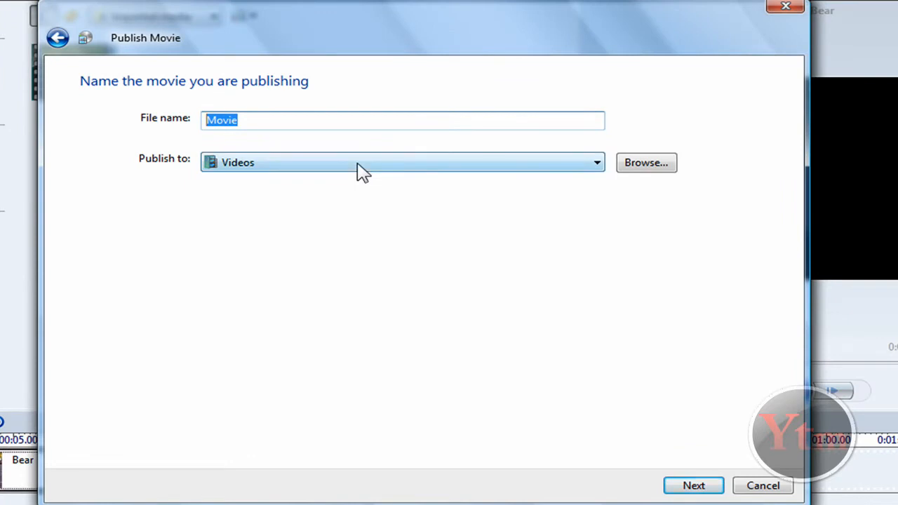
pyautogui.write('ExampleHD')
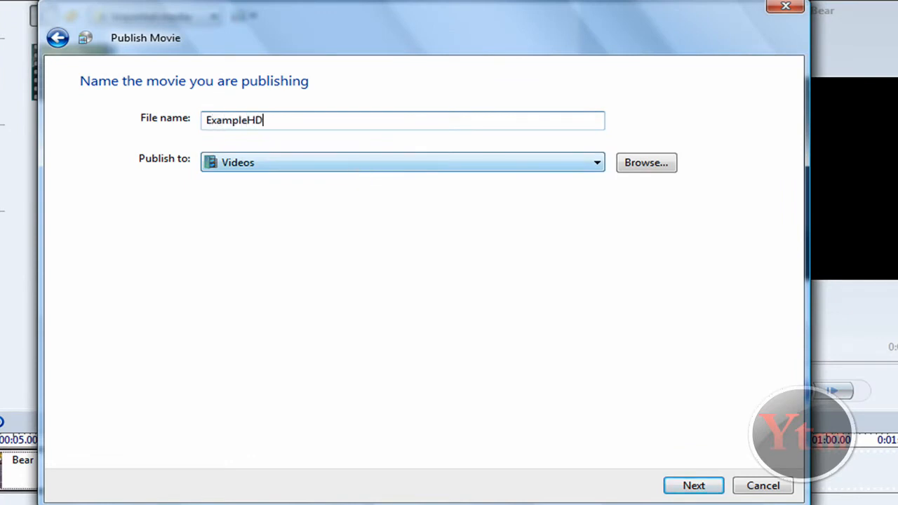
pyautogui.moveTo(171, 171)
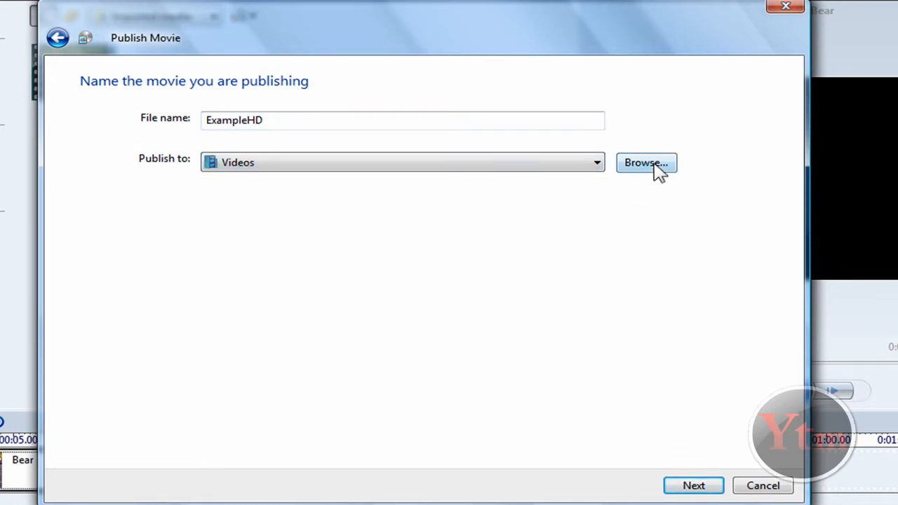
pyautogui.click(646, 163)
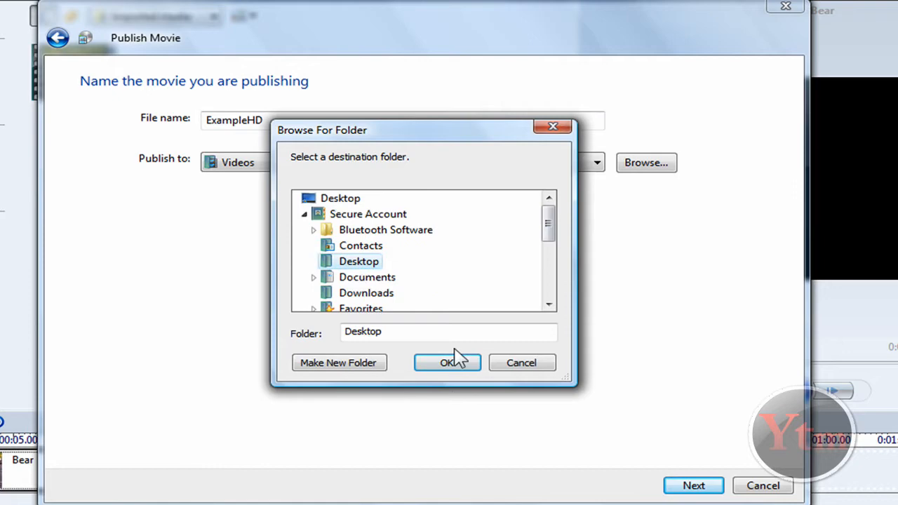
pyautogui.click(446, 362)
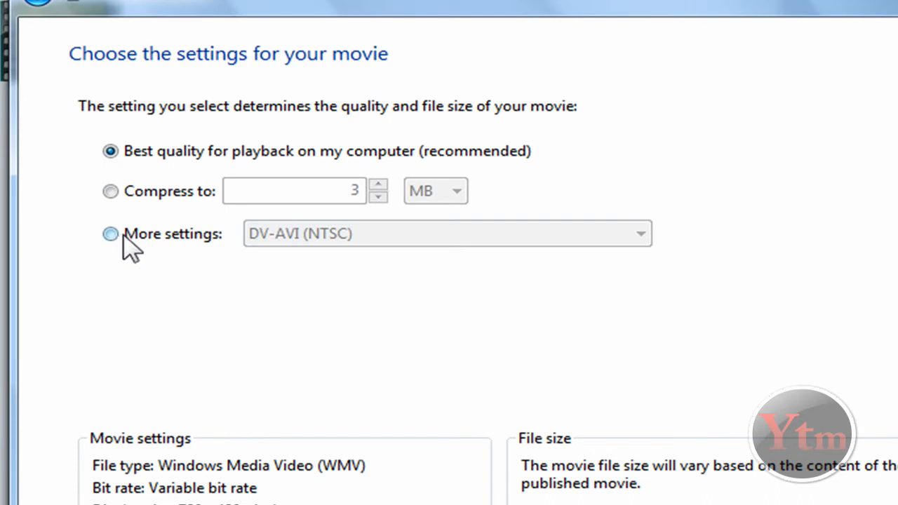
# - Choose the Windows Media HD 720p (5.9 Mbps) setting and publish the movie
pyautogui.click(110, 233)
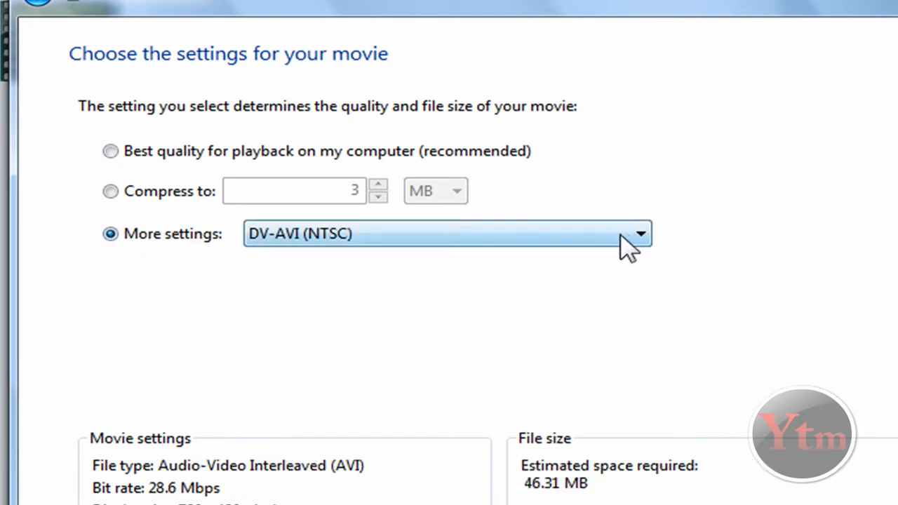
pyautogui.click(640, 233)
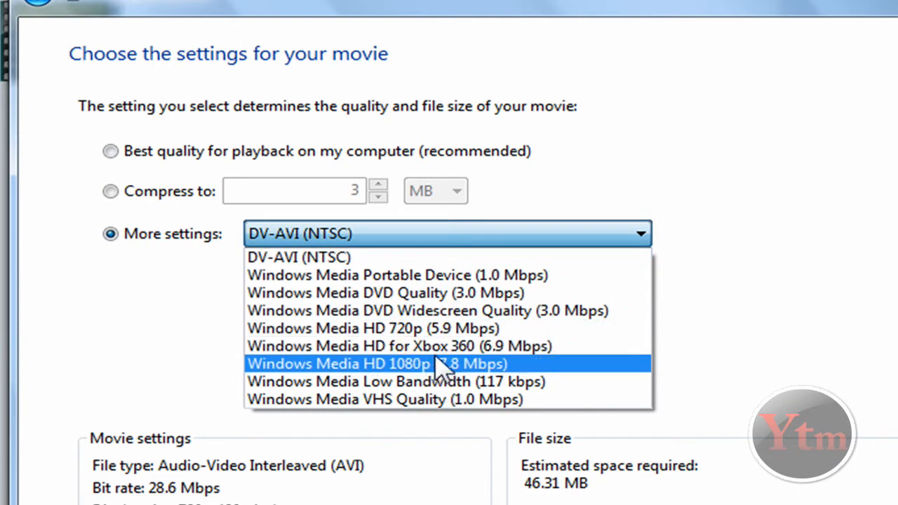
pyautogui.moveTo(409, 328)
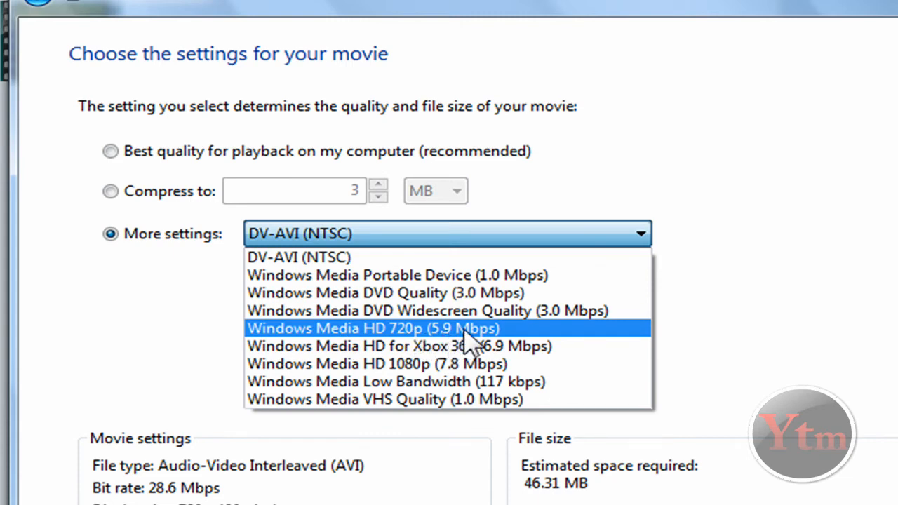
pyautogui.moveTo(499, 341)
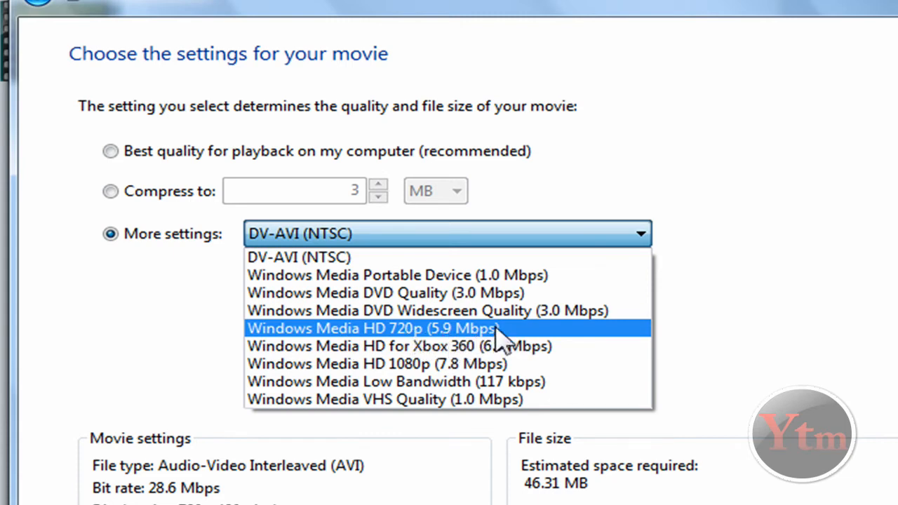
pyautogui.click(371, 328)
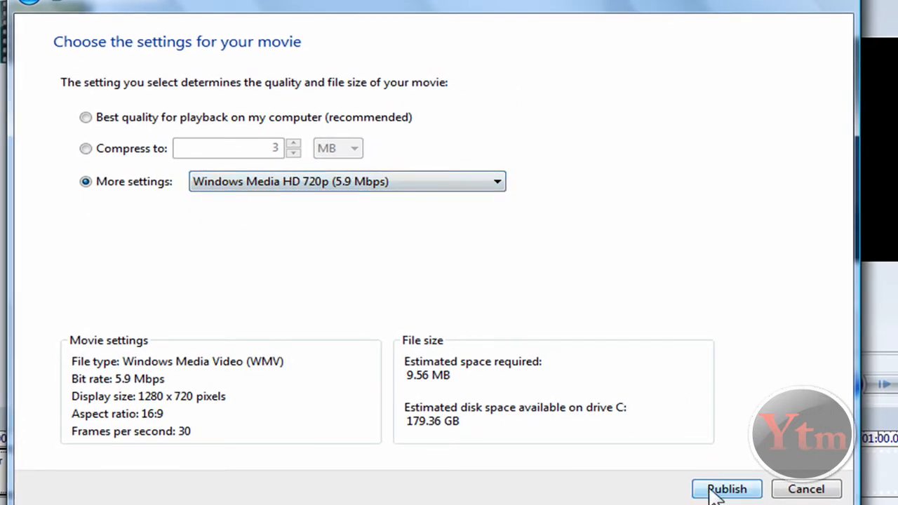
pyautogui.click(727, 489)
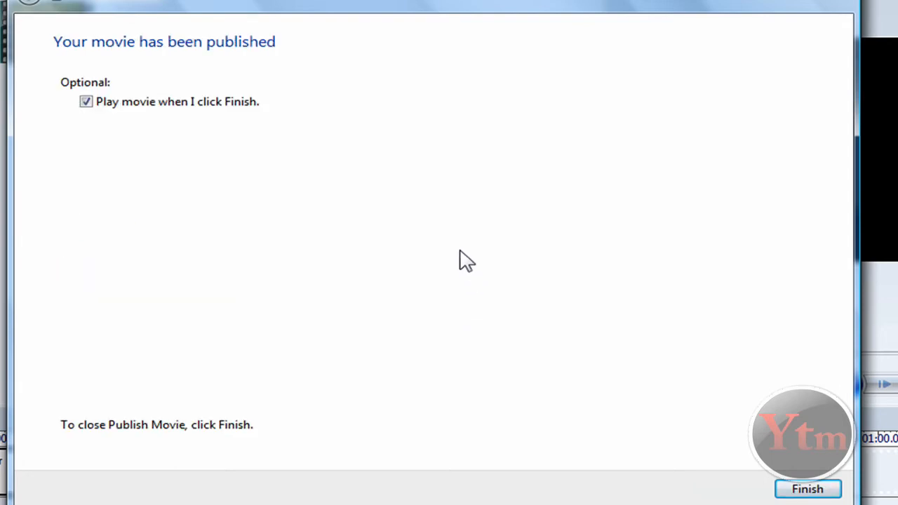
pyautogui.moveTo(270, 118)
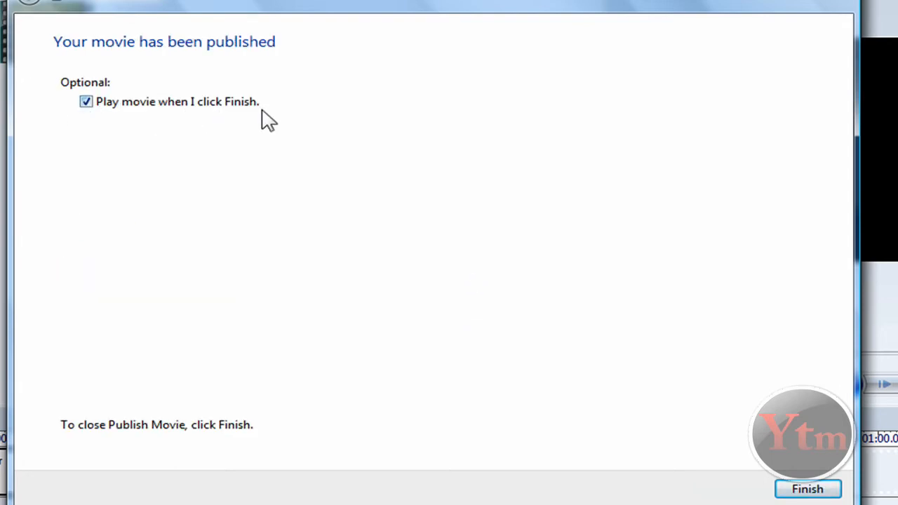
pyautogui.moveTo(189, 241)
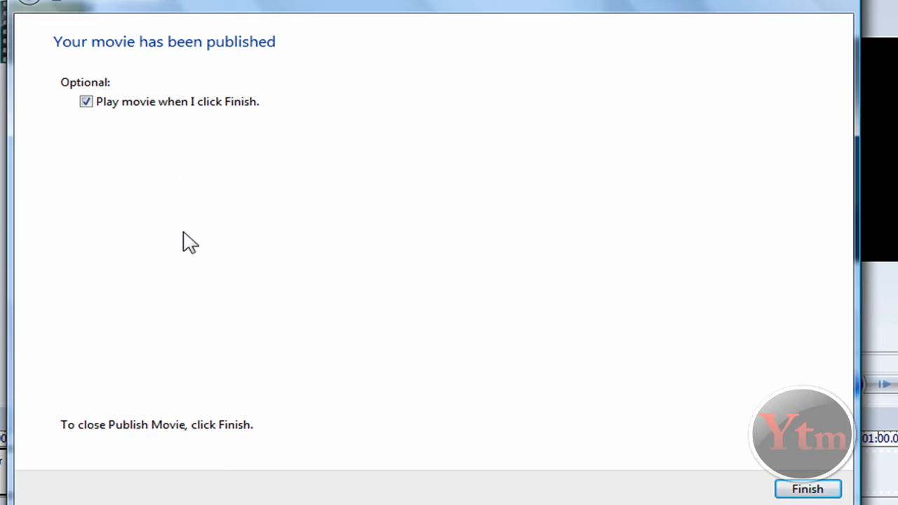
# - Finish without 'Play movie when I click Finish' and switch to the YouTube upload page
pyautogui.click(86, 101)
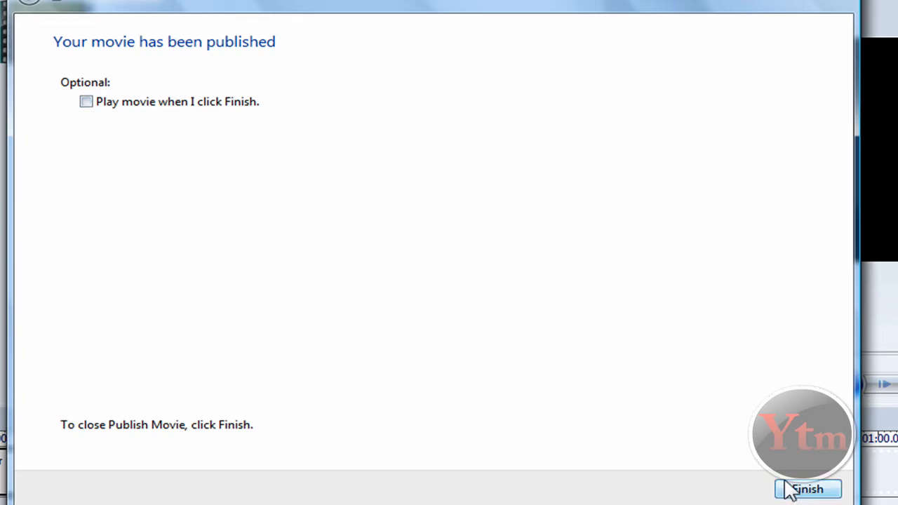
pyautogui.click(807, 488)
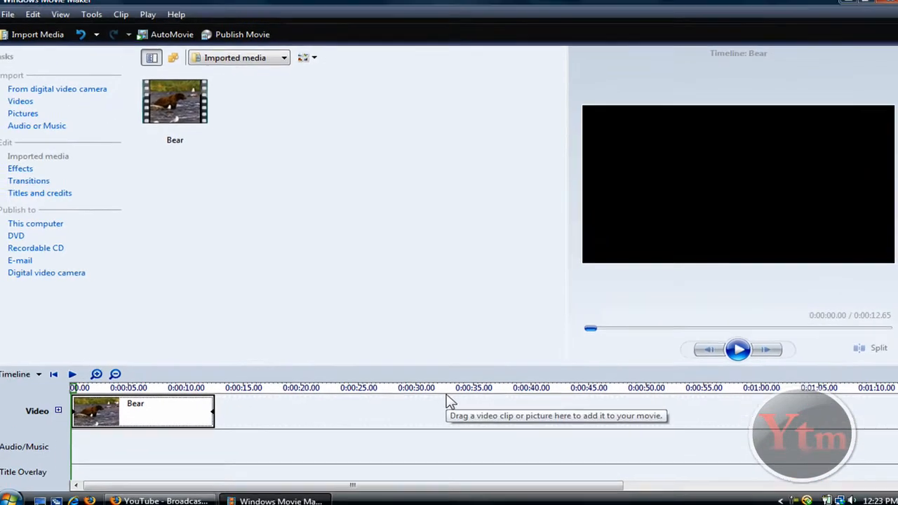
pyautogui.click(165, 500)
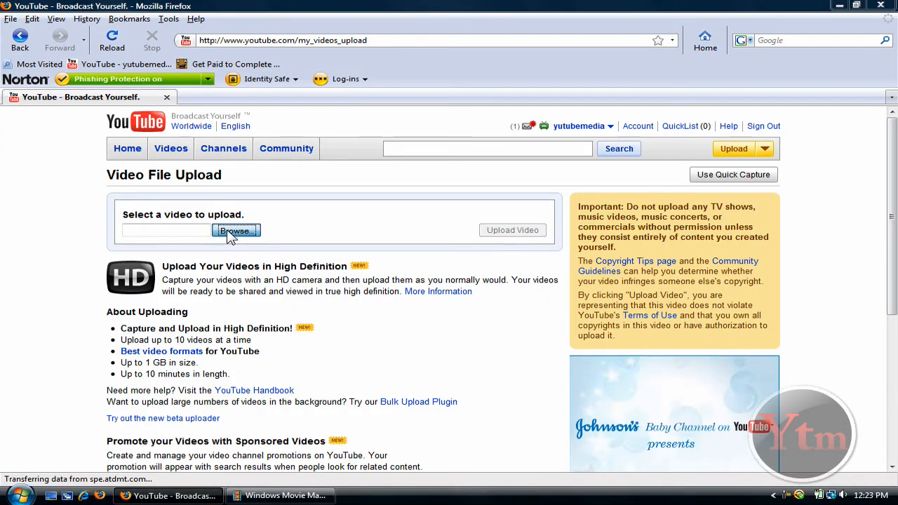
# - Browse to the Desktop and choose the ExampleHD video as the file to upload
pyautogui.click(235, 230)
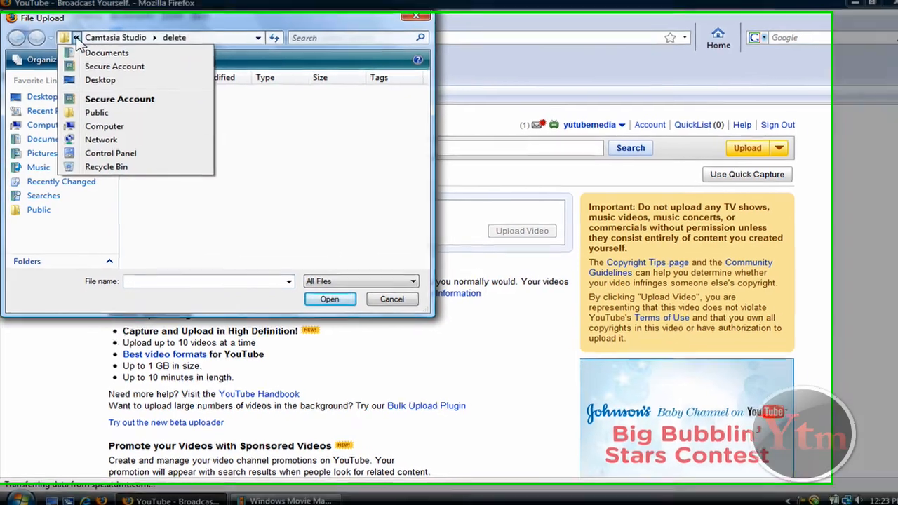
pyautogui.click(101, 78)
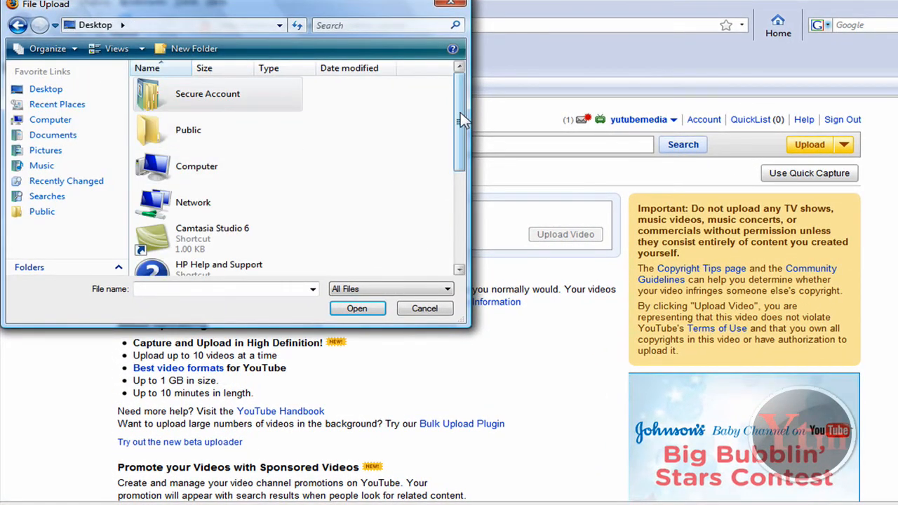
pyautogui.scroll(-3)
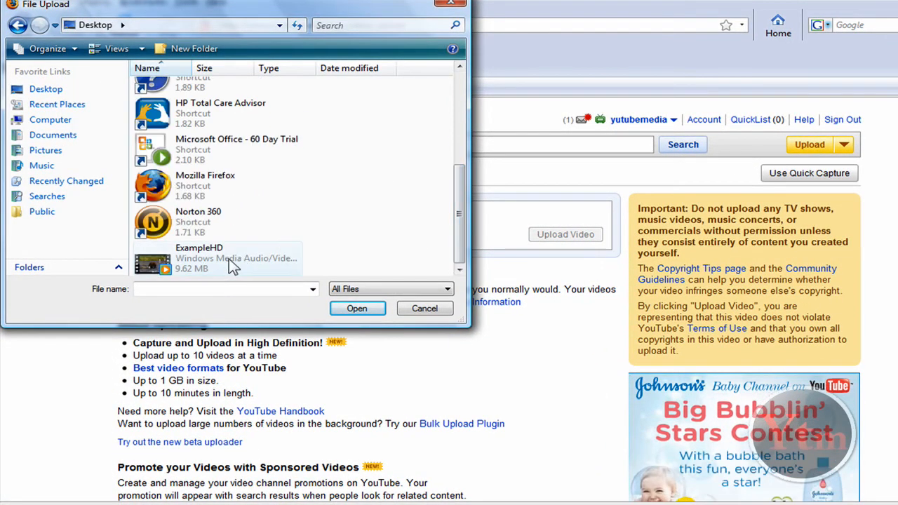
pyautogui.click(357, 309)
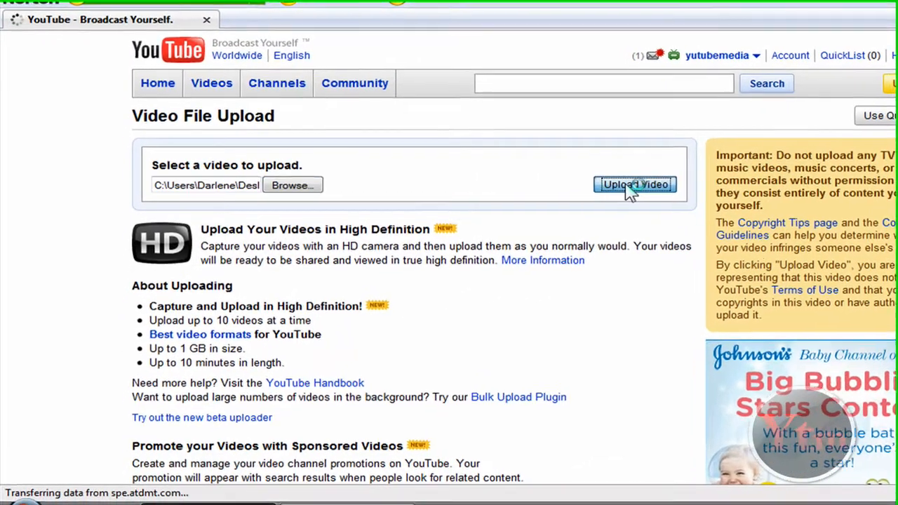
# - Start uploading ExampleHD.wmv, then cancel the upload
pyautogui.click(635, 184)
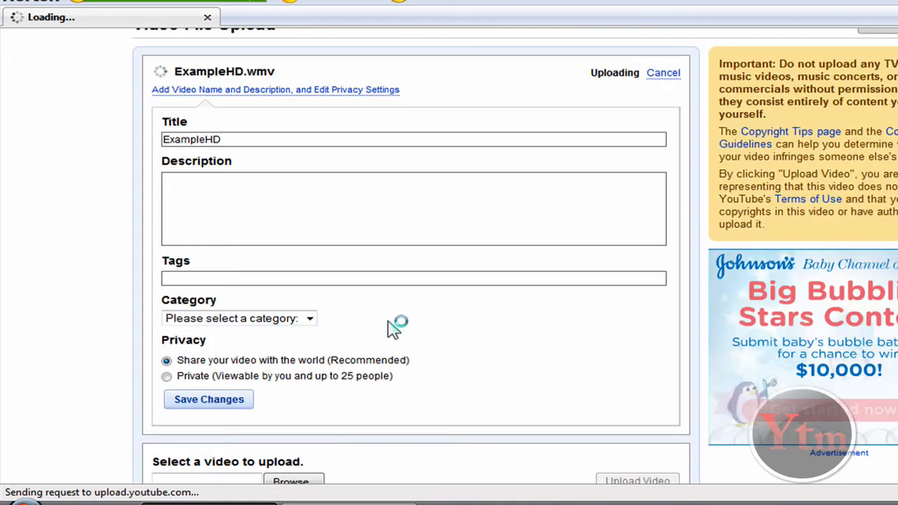
pyautogui.scroll(3)
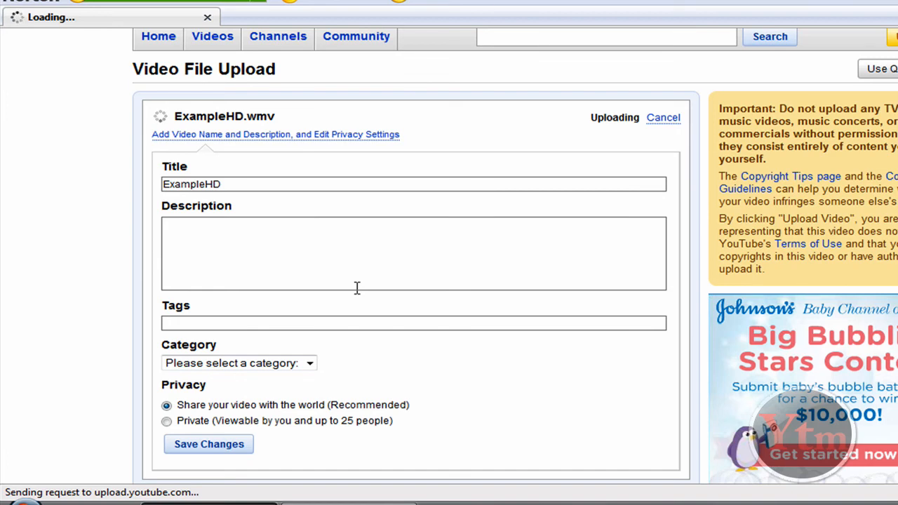
pyautogui.moveTo(589, 220)
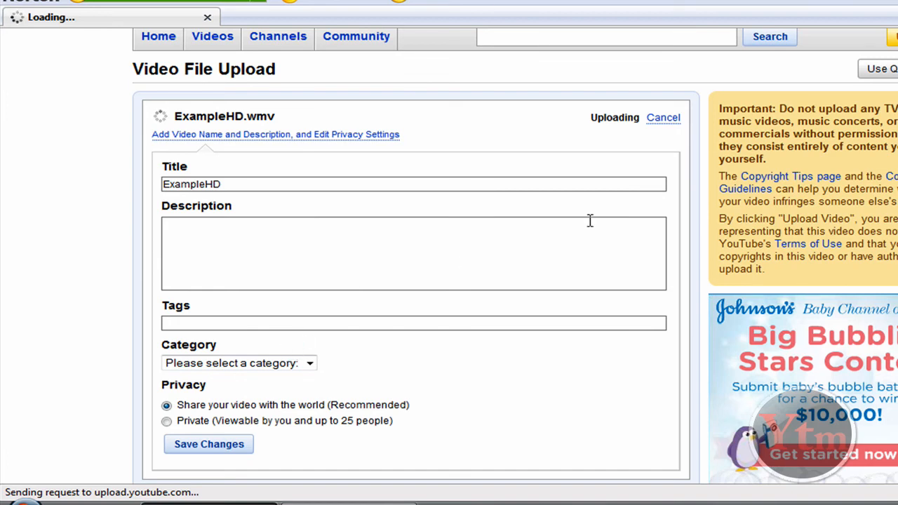
pyautogui.click(663, 118)
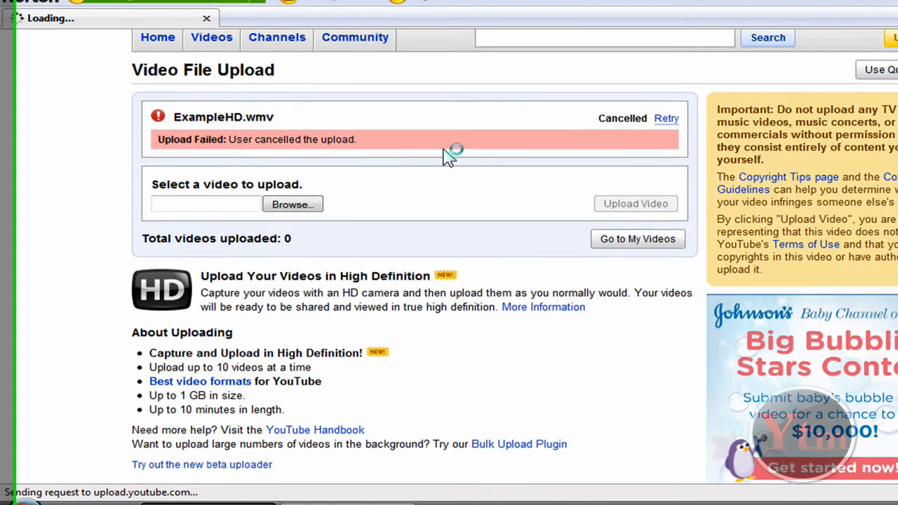